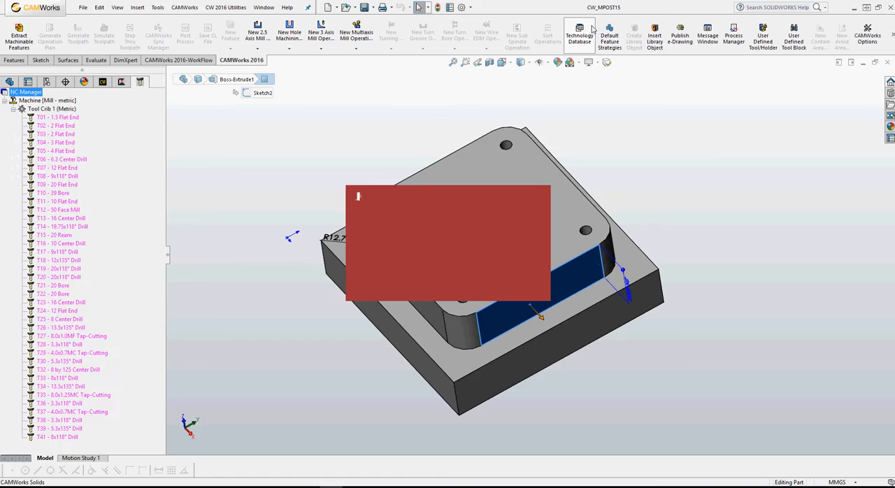
# Launch the CAMWorks Technology Database from the CAMWorks command tab.
pyautogui.click(579, 35)
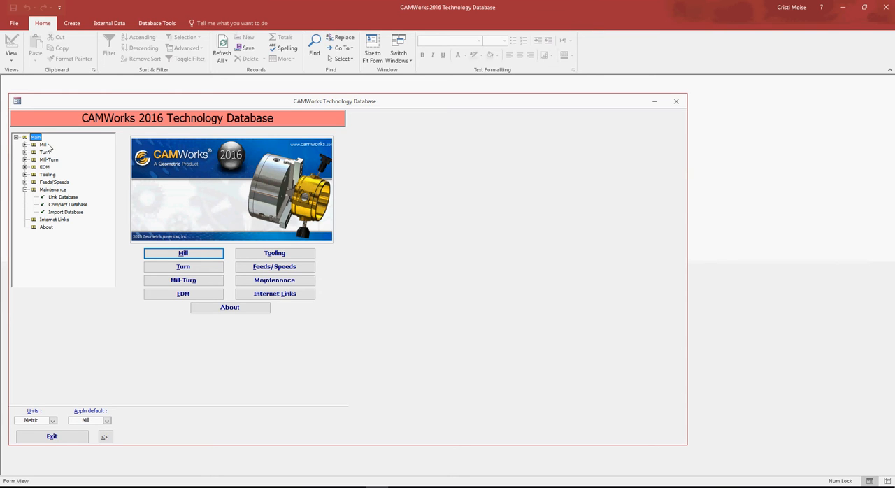
# Browse the Mill machine Setup parameters, then go to Mill Features & Operations.
pyautogui.click(184, 254)
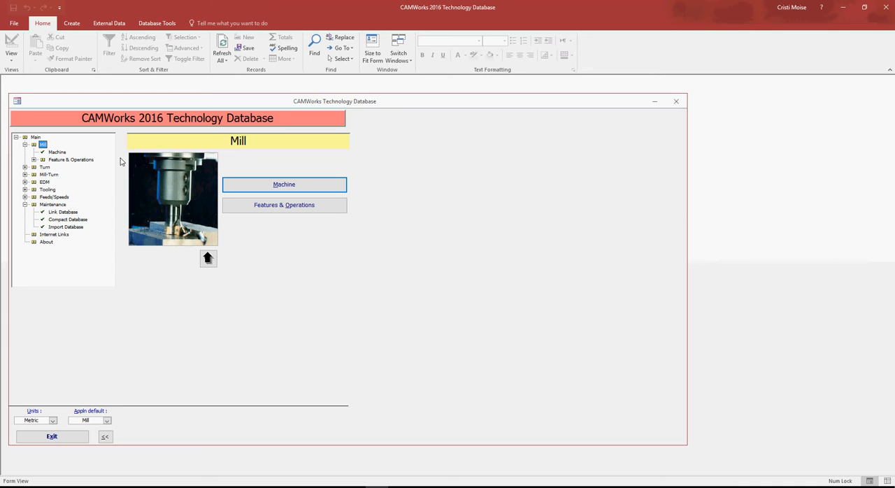
pyautogui.click(284, 184)
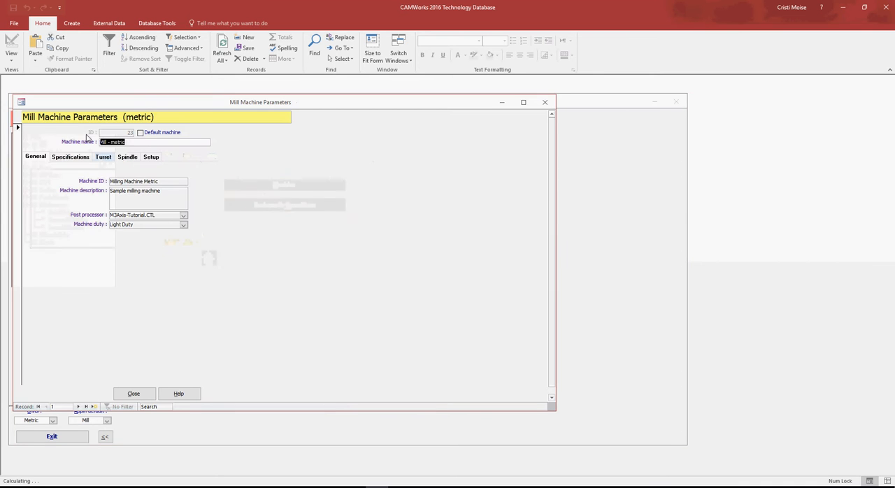
pyautogui.click(151, 156)
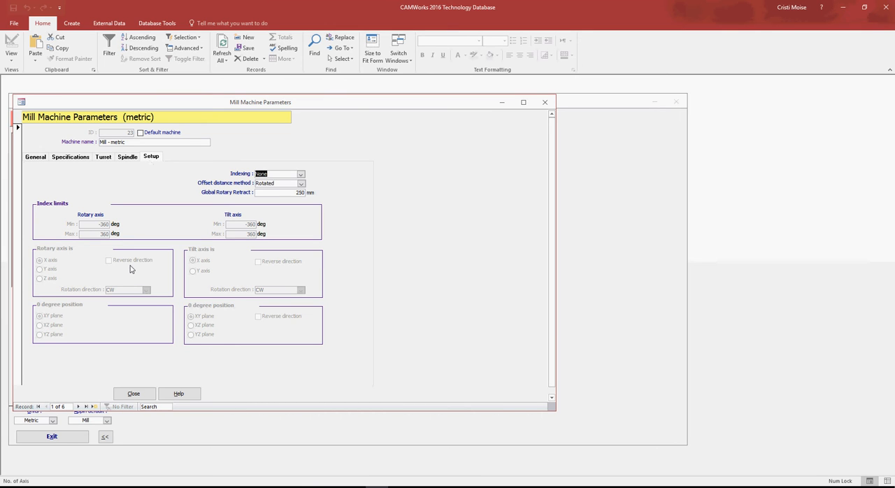
pyautogui.click(134, 393)
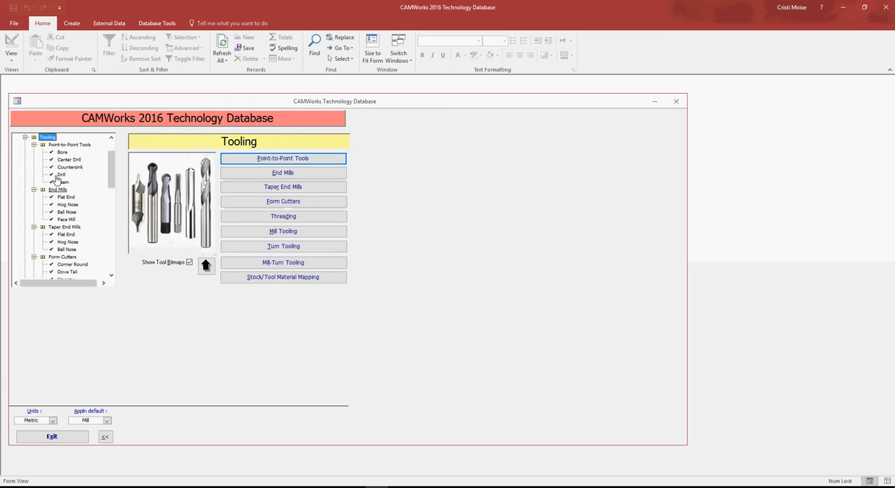
pyautogui.moveTo(252, 227)
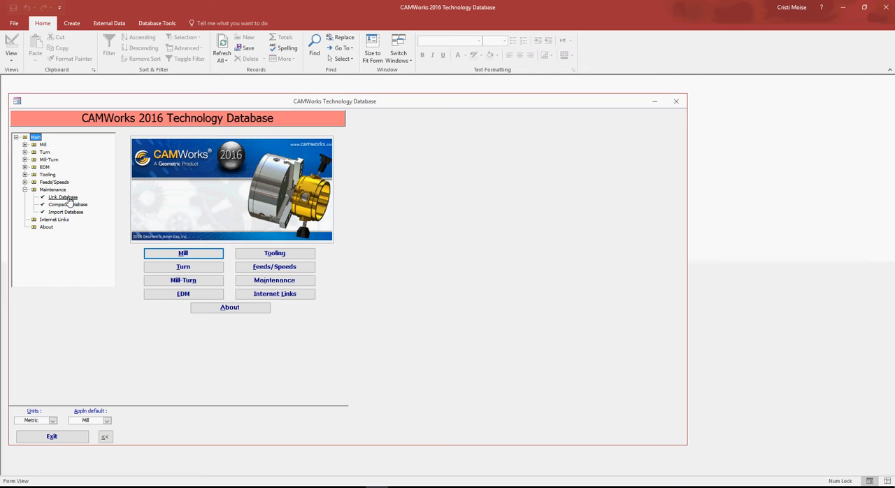
pyautogui.click(25, 145)
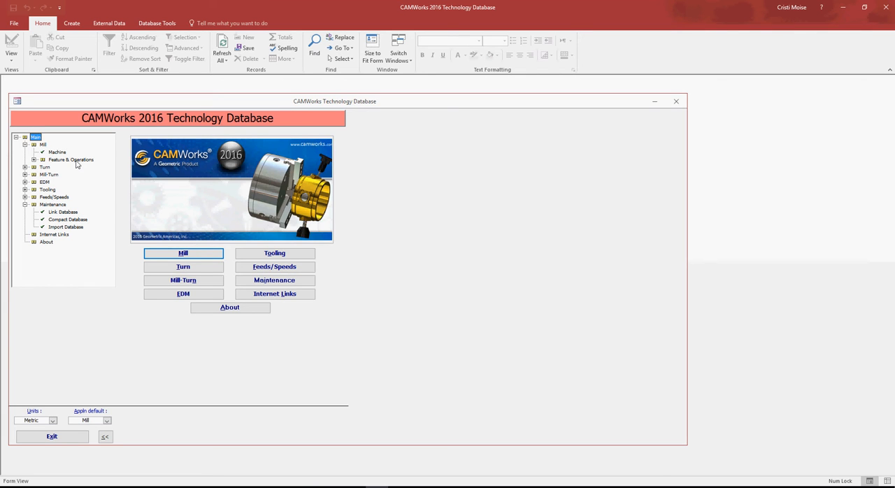
pyautogui.click(70, 159)
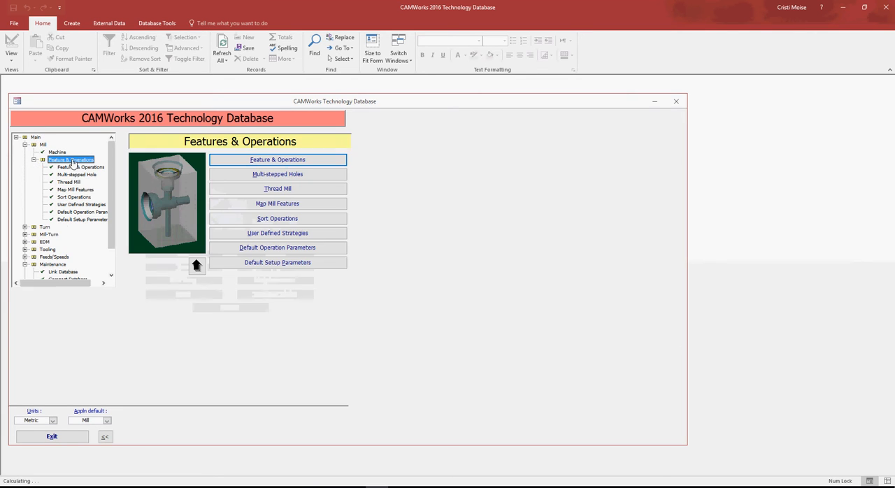
# Inspect Hole feature conditions and Center Drill parameters, then return to the part.
pyautogui.click(277, 160)
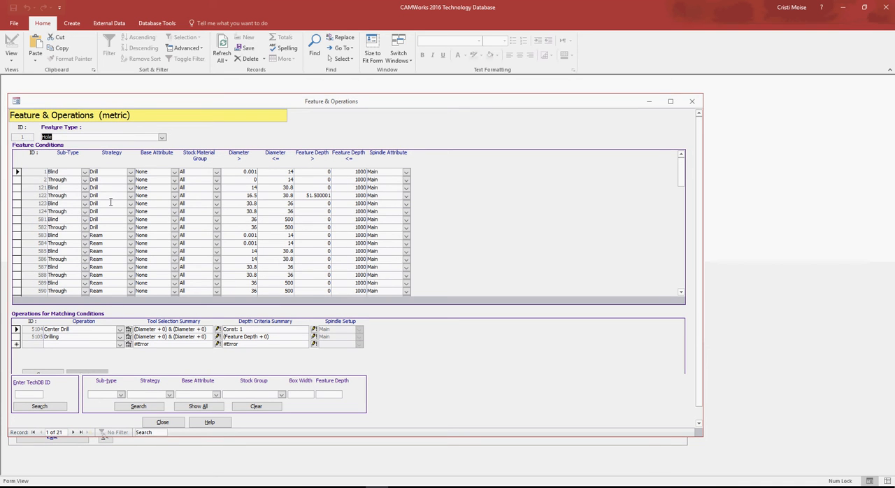
pyautogui.click(163, 136)
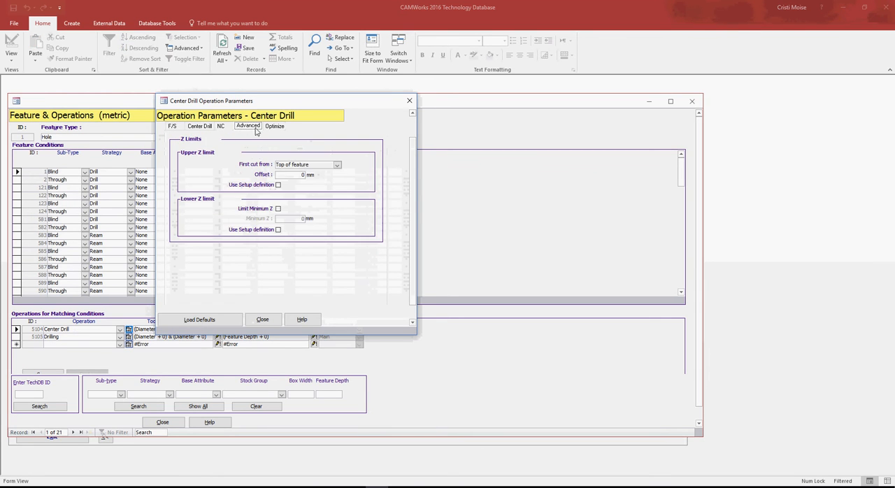
pyautogui.click(262, 319)
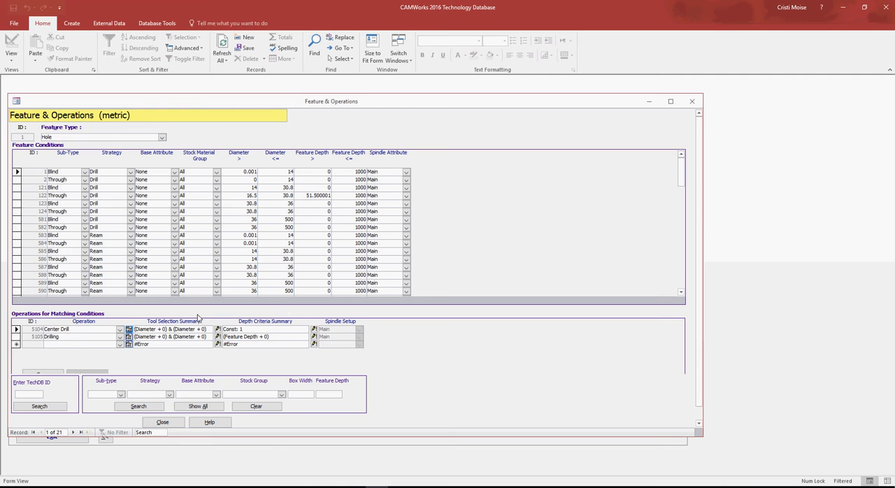
pyautogui.click(162, 422)
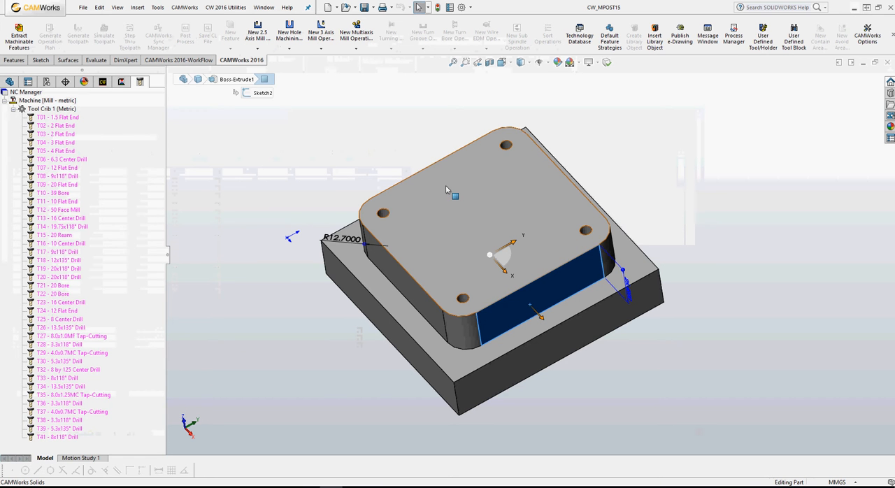
# Generate the part's operation plan and its machining toolpaths.
pyautogui.click(19, 35)
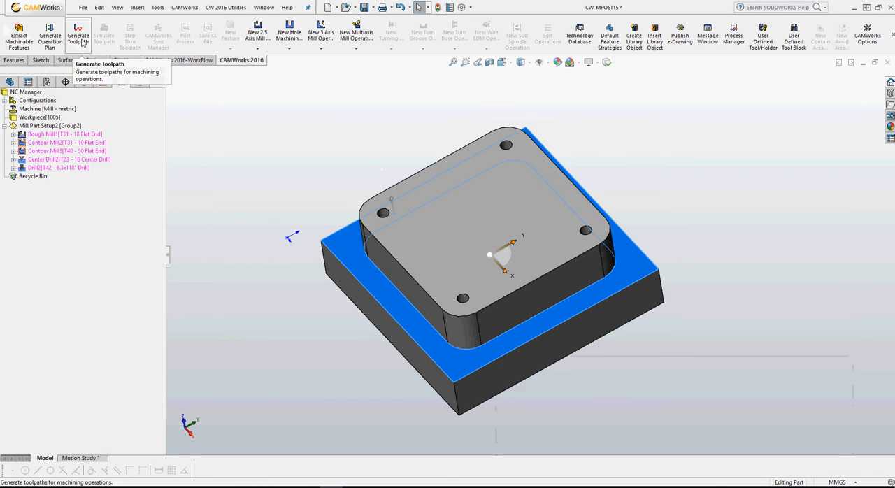
pyautogui.click(77, 33)
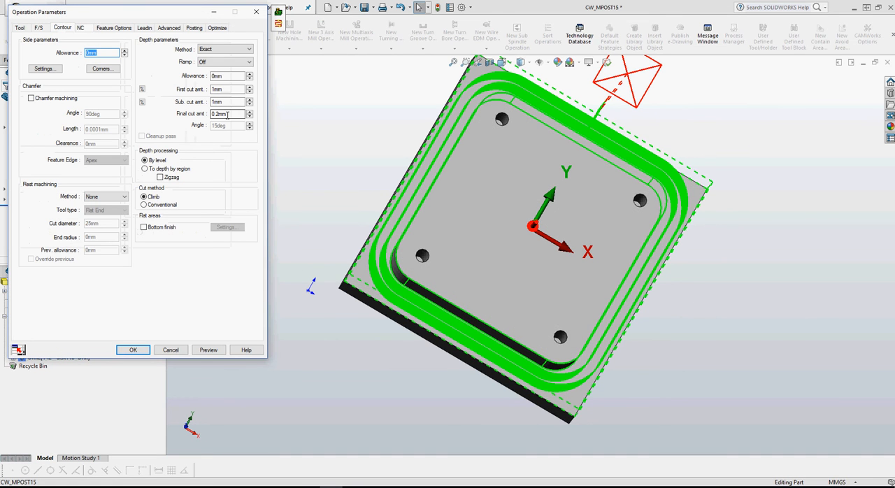
pyautogui.click(209, 350)
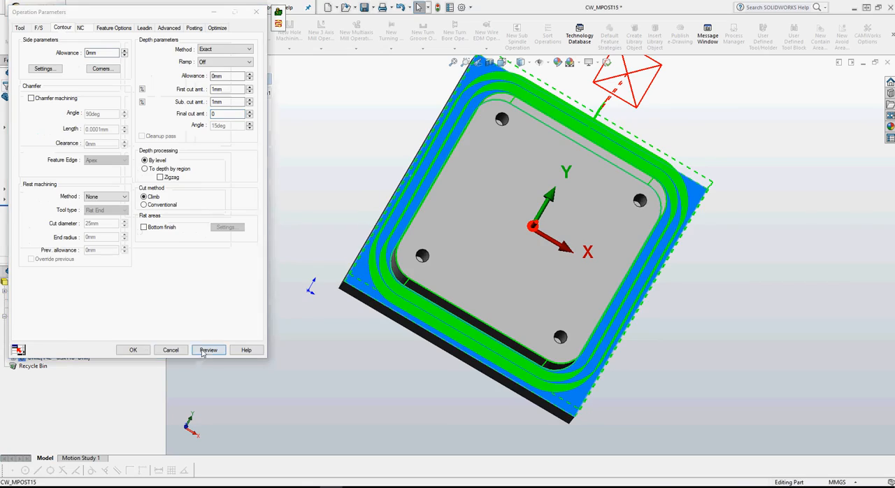
pyautogui.click(208, 350)
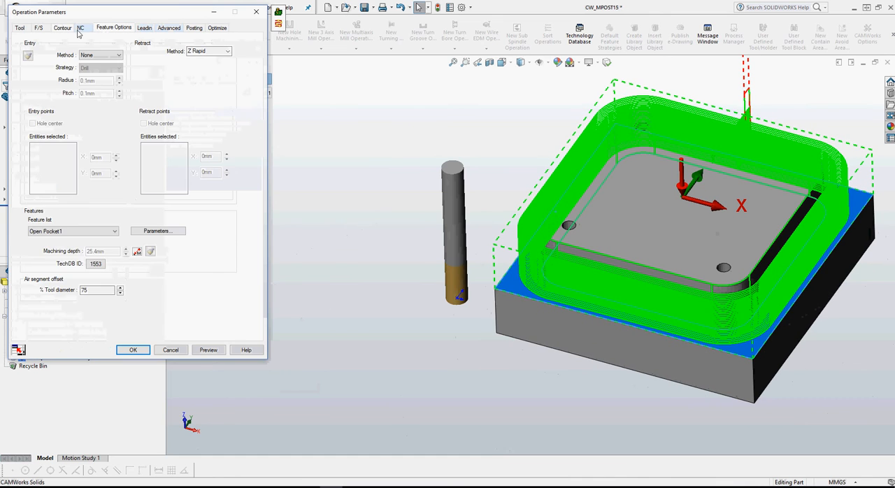
pyautogui.click(62, 28)
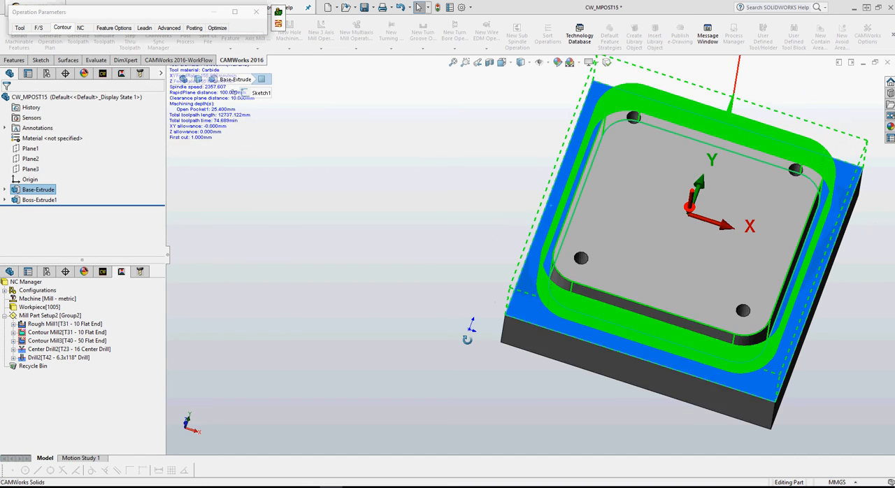
pyautogui.click(144, 28)
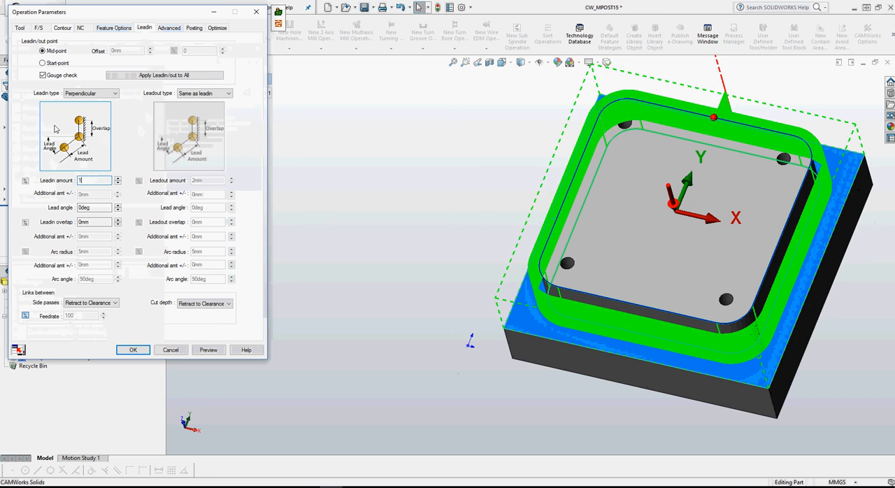
pyautogui.write('15mm')
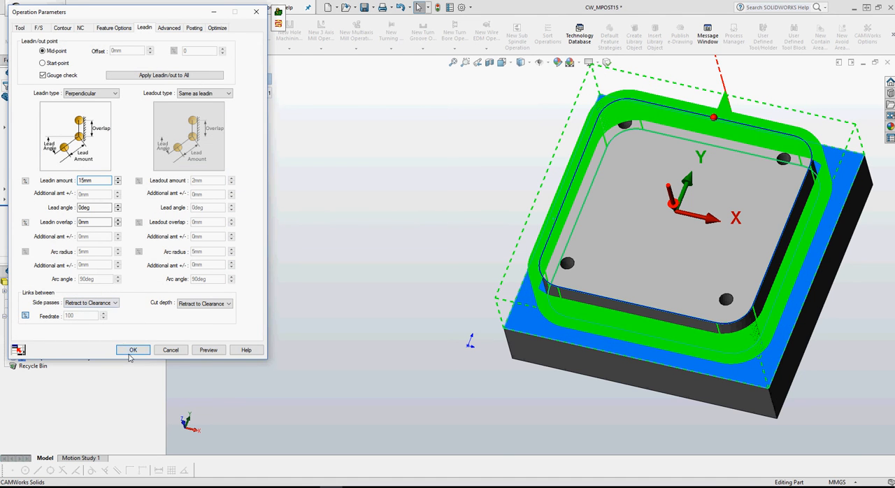
pyautogui.click(133, 350)
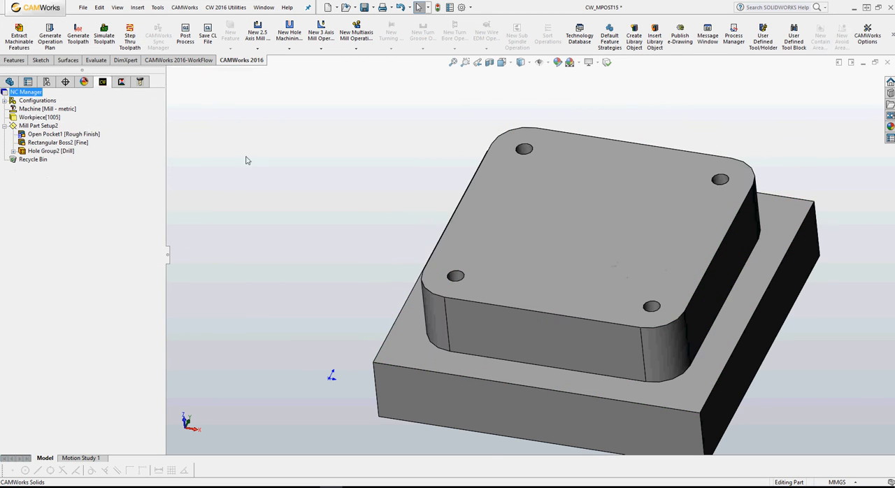
pyautogui.moveTo(207, 193)
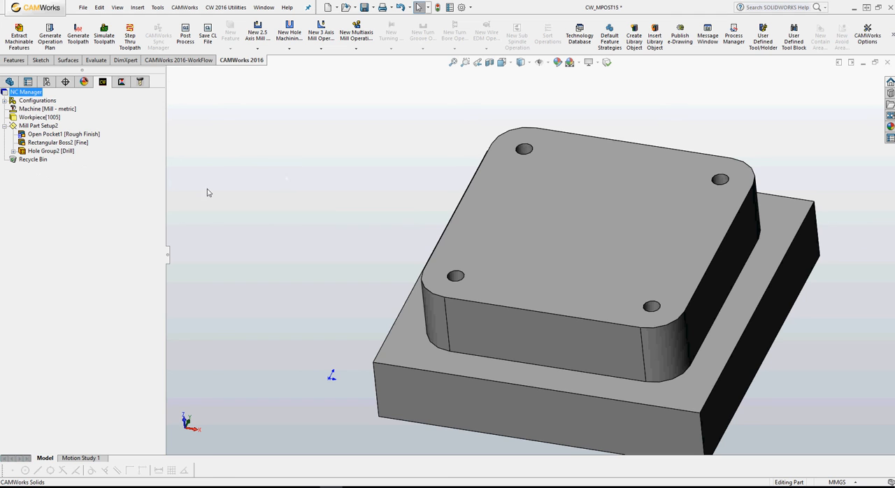
# Save Open Pocket1's operation plan to the Technology Database.
pyautogui.click(56, 134)
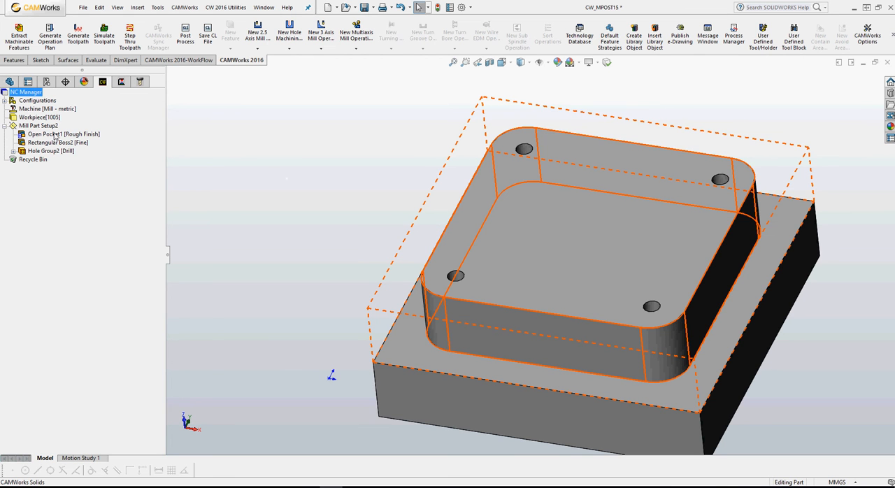
pyautogui.rightClick(63, 134)
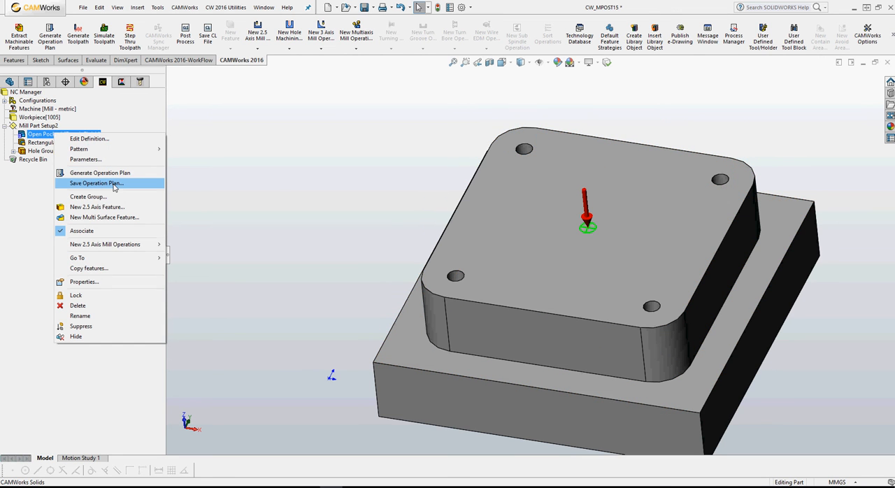
pyautogui.click(97, 183)
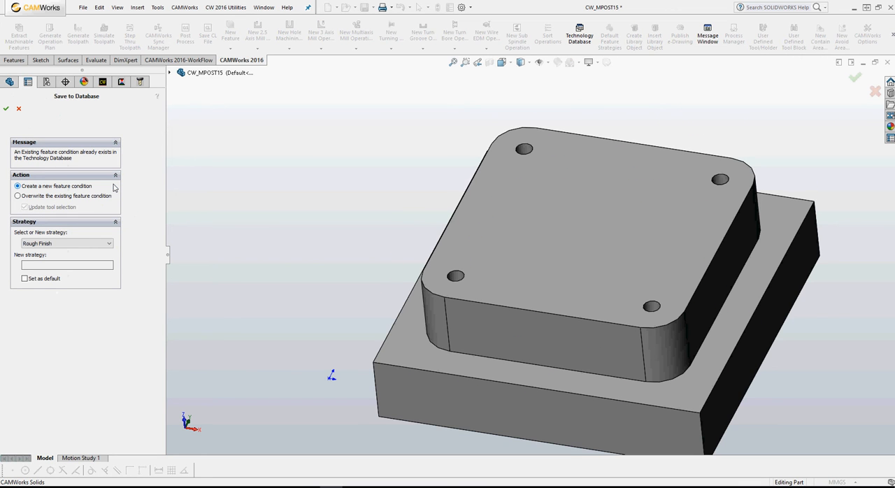
pyautogui.click(17, 196)
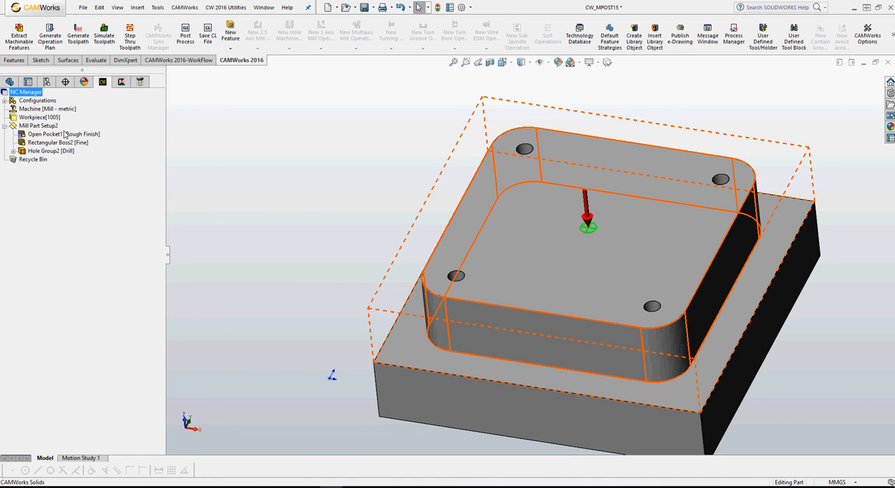
# Regenerate Open Pocket1's operation plan and expand Contour Mill4 to show its pocket.
pyautogui.rightClick(45, 134)
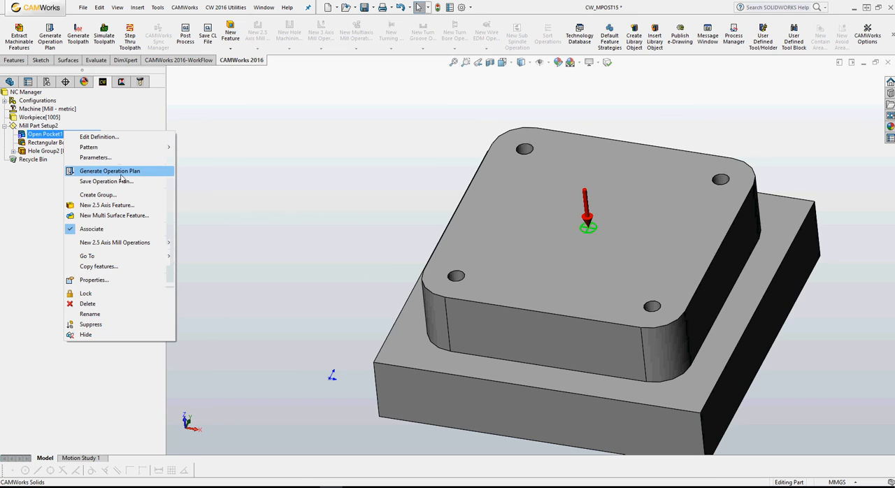
pyautogui.moveTo(110, 172)
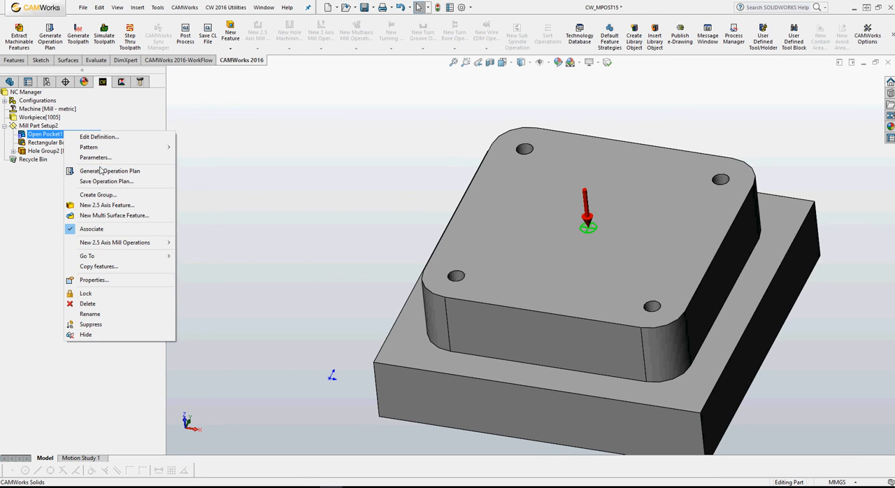
pyautogui.click(110, 171)
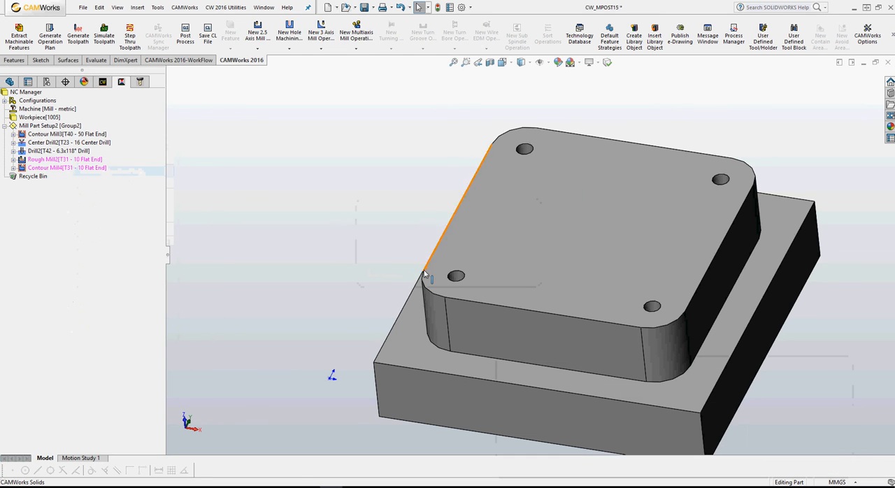
pyautogui.rightClick(65, 168)
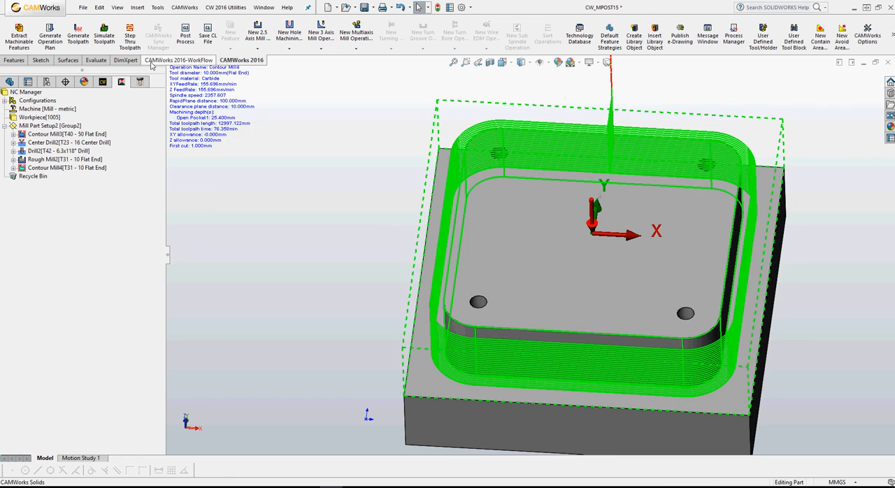
pyautogui.click(12, 167)
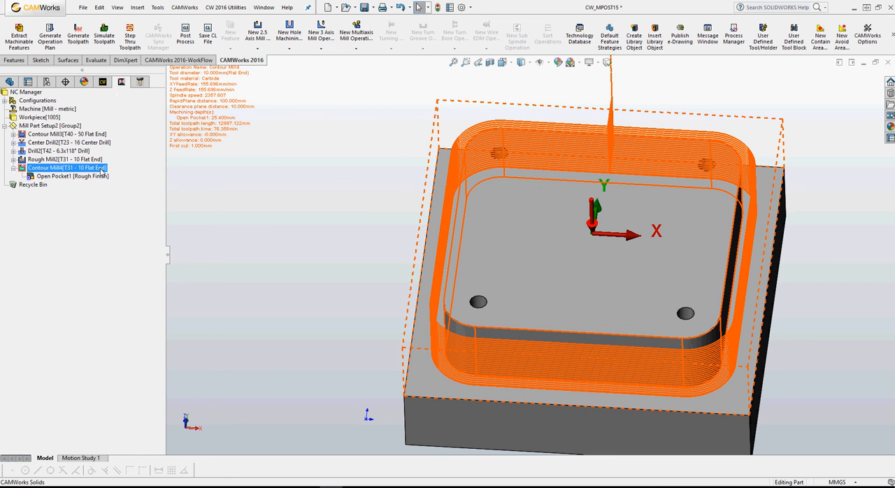
# Open the pocket's Technology Database record, TechDB ID 1553, from under Contour Mill4.
pyautogui.rightClick(49, 176)
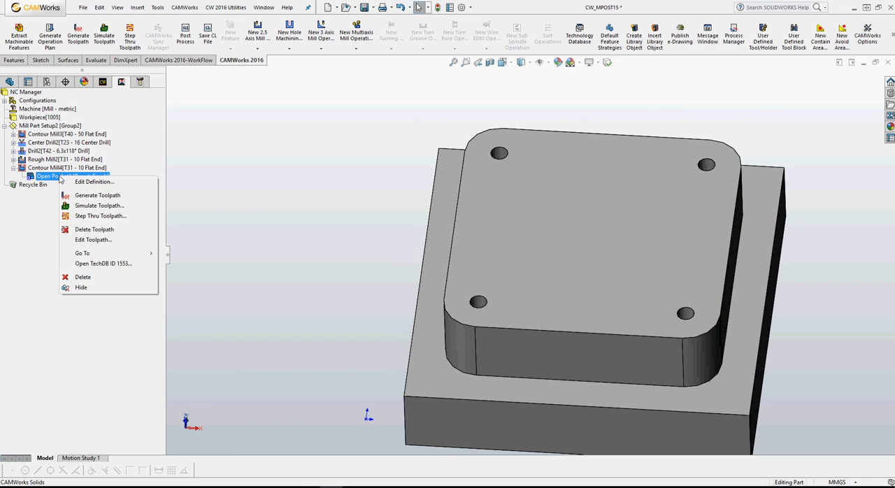
pyautogui.moveTo(98, 264)
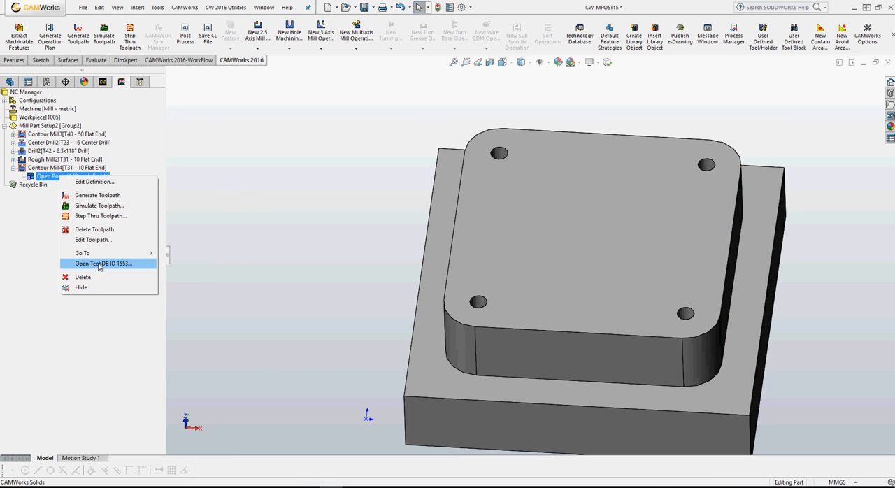
pyautogui.click(103, 263)
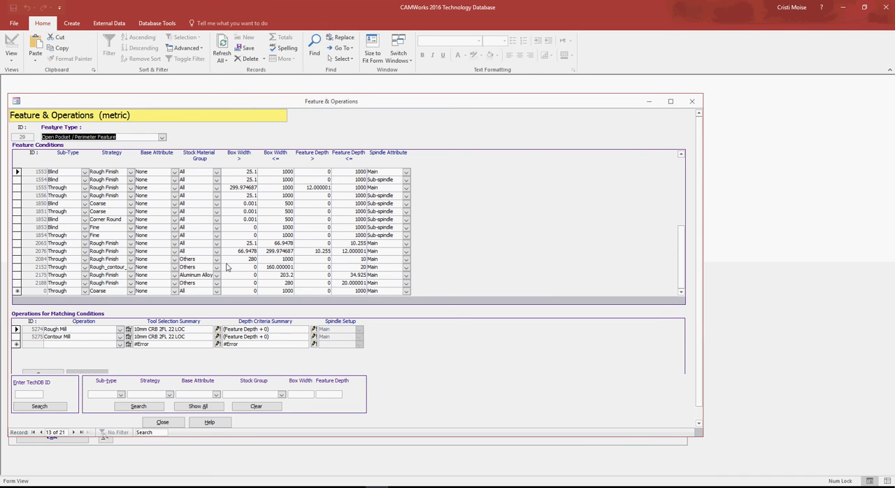
pyautogui.moveTo(68, 277)
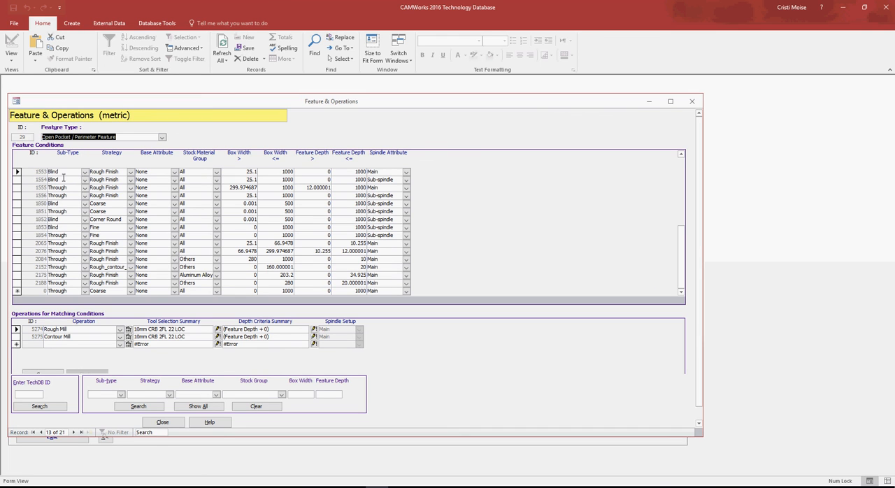
pyautogui.moveTo(392, 170)
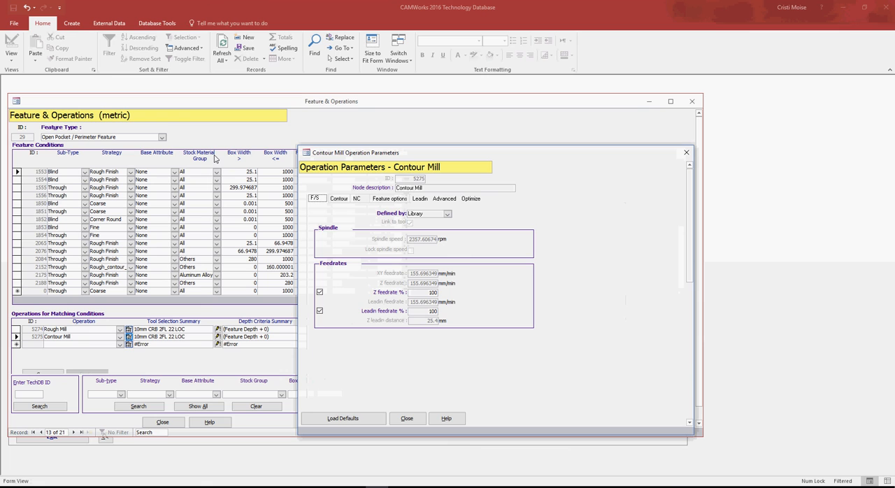
# Enter a side Cut Amount of 5 mm on the Contour Mill Contour tab.
pyautogui.click(338, 198)
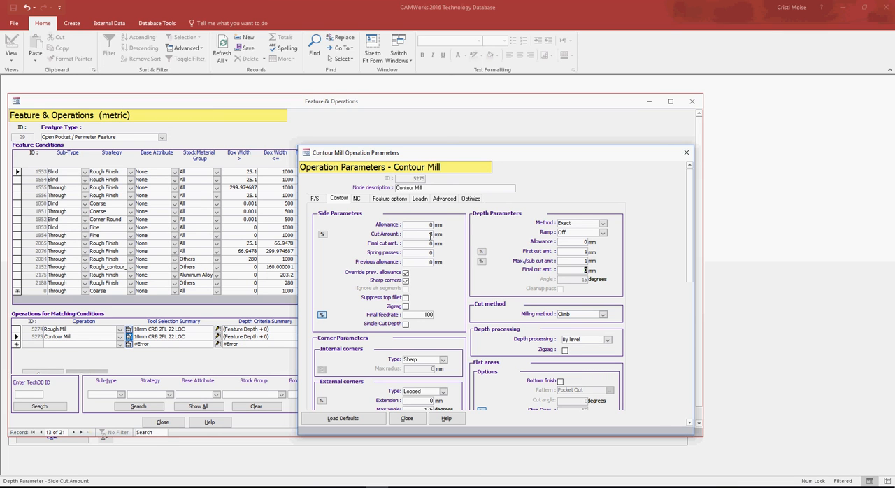
pyautogui.write('5')
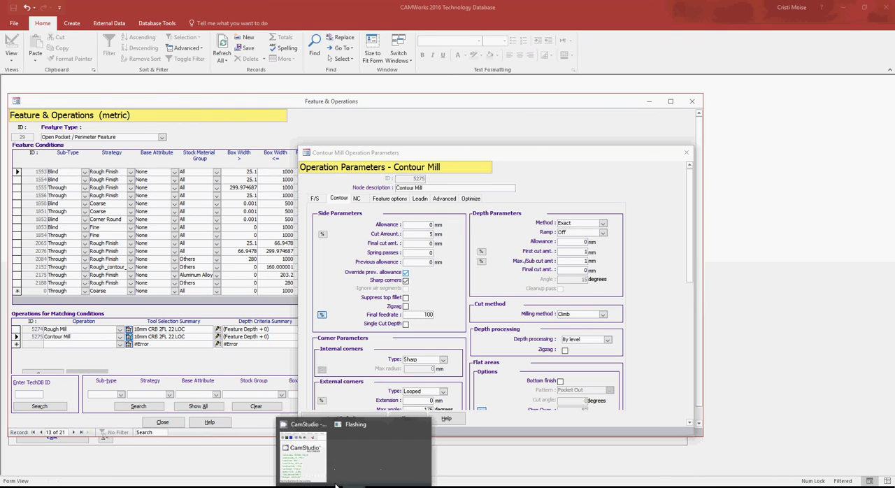
pyautogui.click(303, 454)
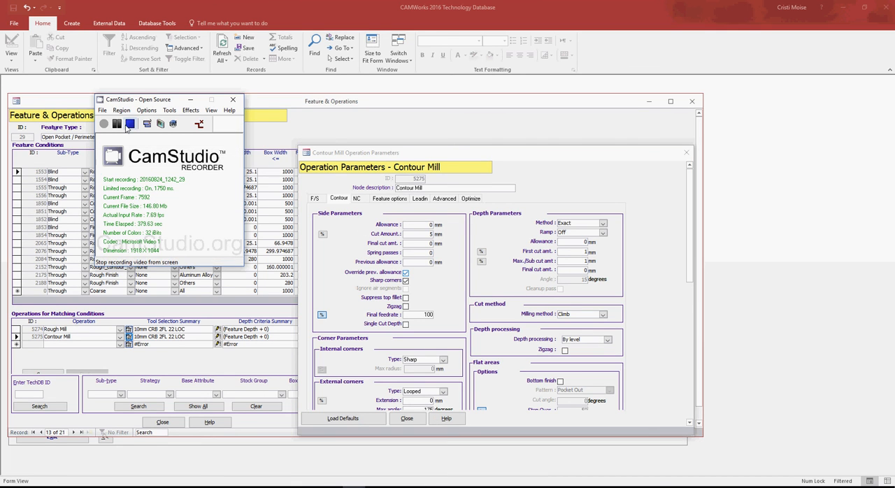